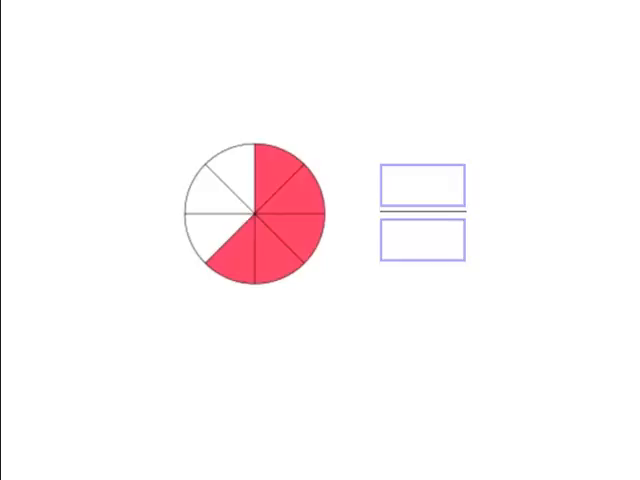
mouse_move(252, 316)
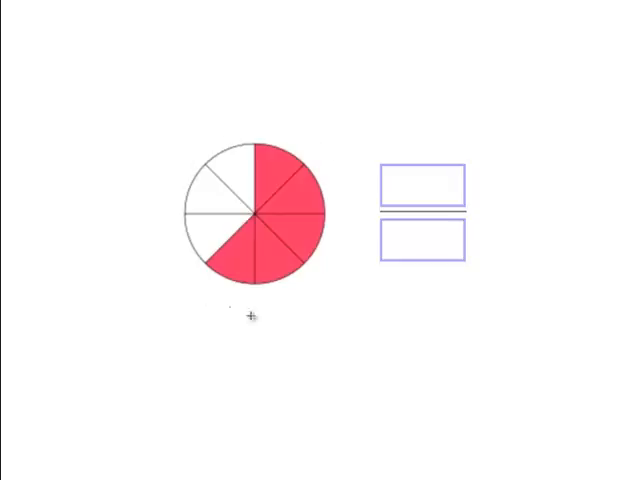
mouse_move(280, 322)
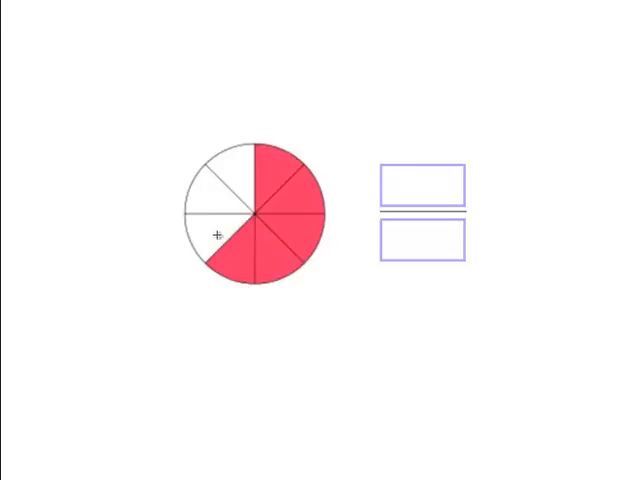
mouse_move(290, 270)
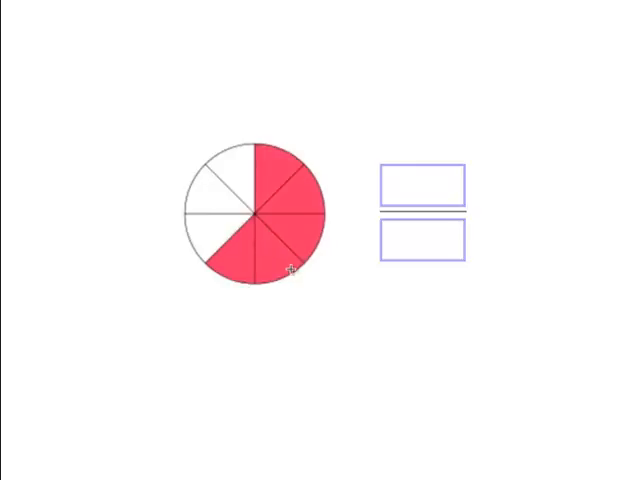
mouse_move(278, 168)
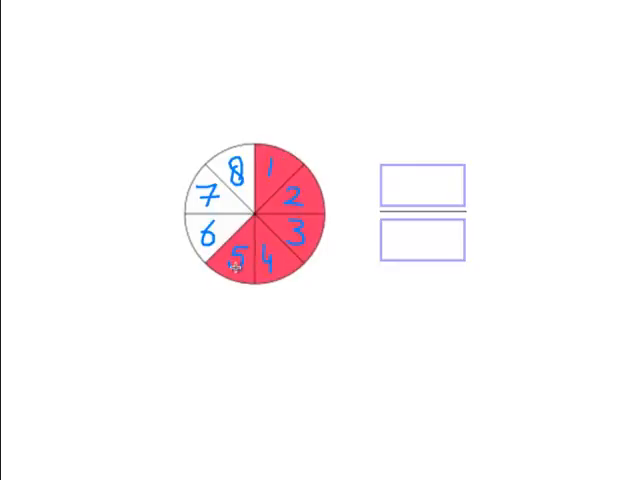
mouse_move(224, 144)
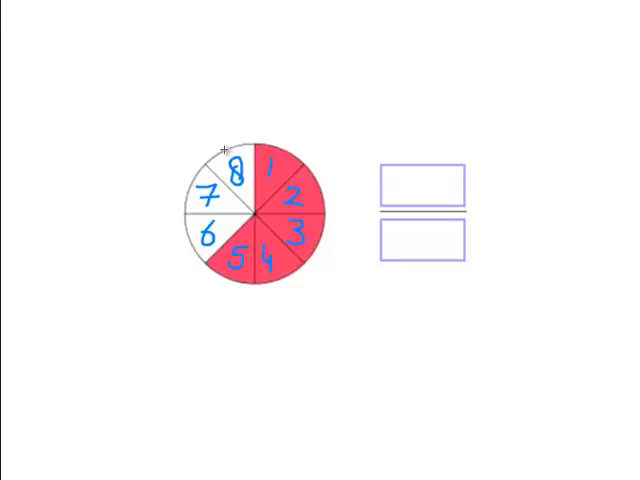
mouse_move(304, 246)
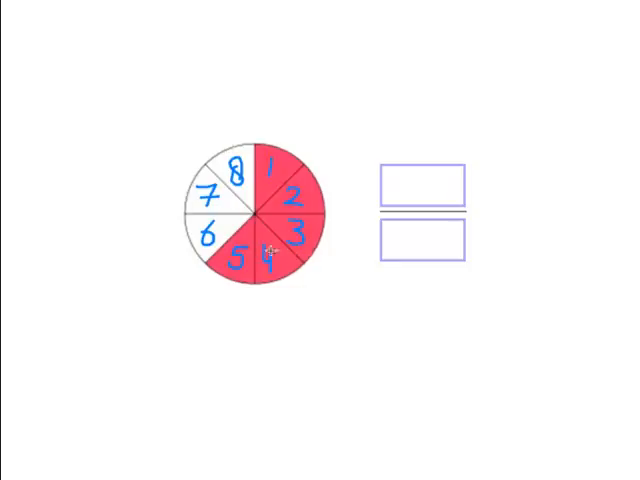
mouse_move(432, 176)
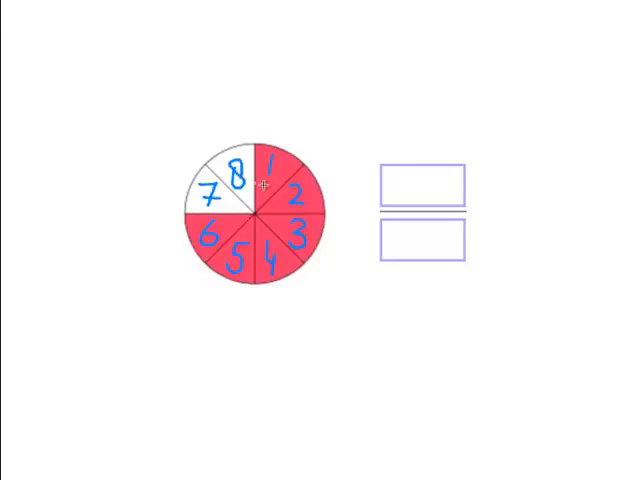
mouse_move(330, 222)
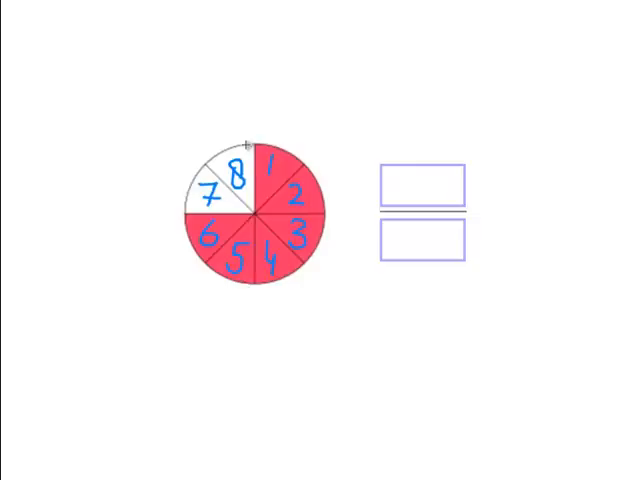
mouse_move(424, 176)
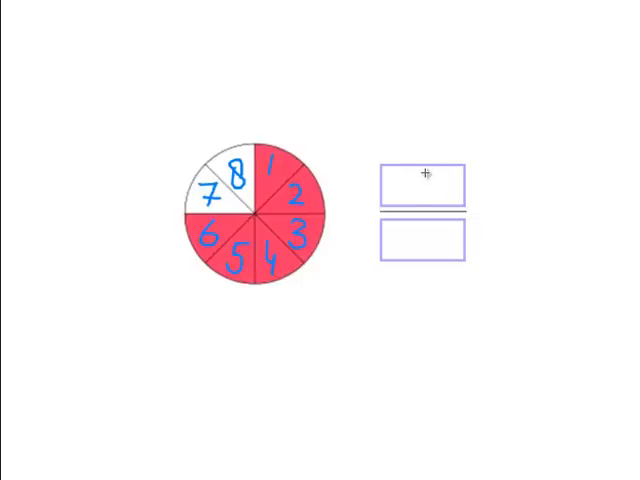
text(6)
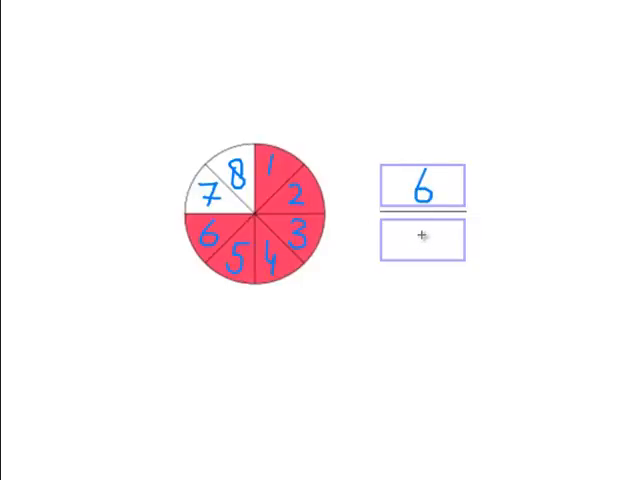
text(8)
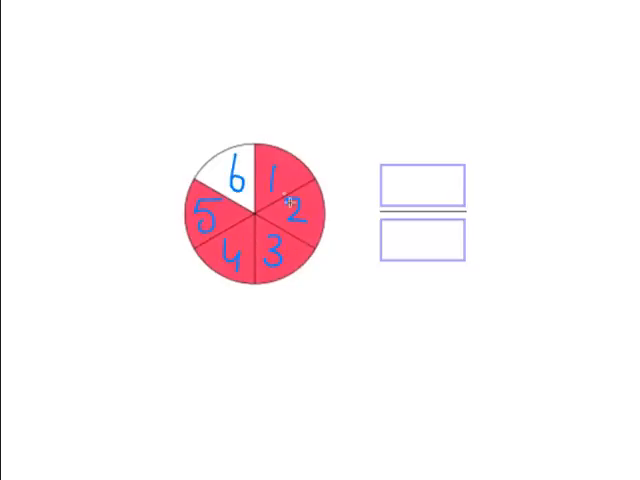
mouse_move(224, 208)
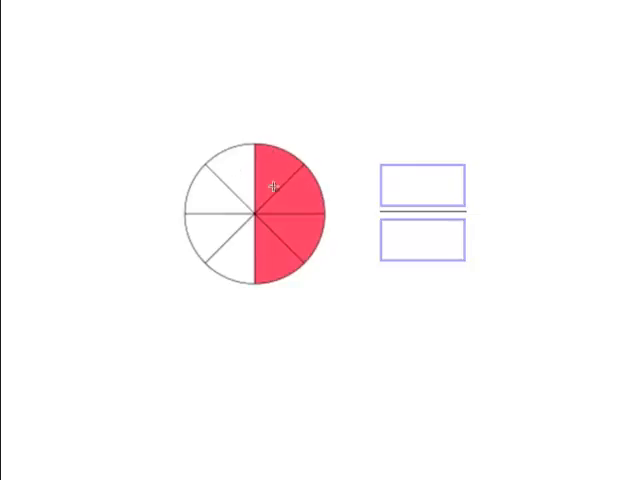
mouse_move(276, 266)
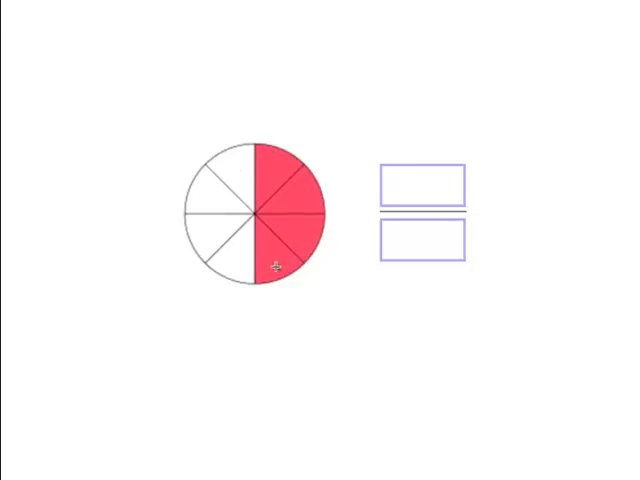